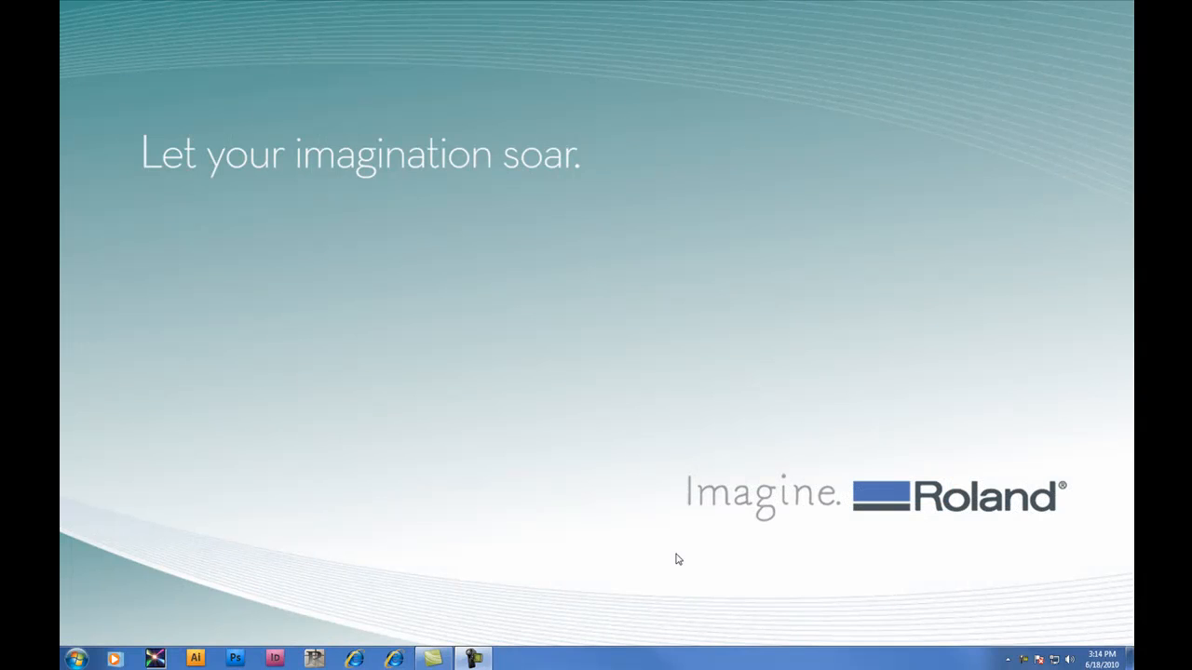
{"action": "mouse_move", "coordinate": [185, 581]}
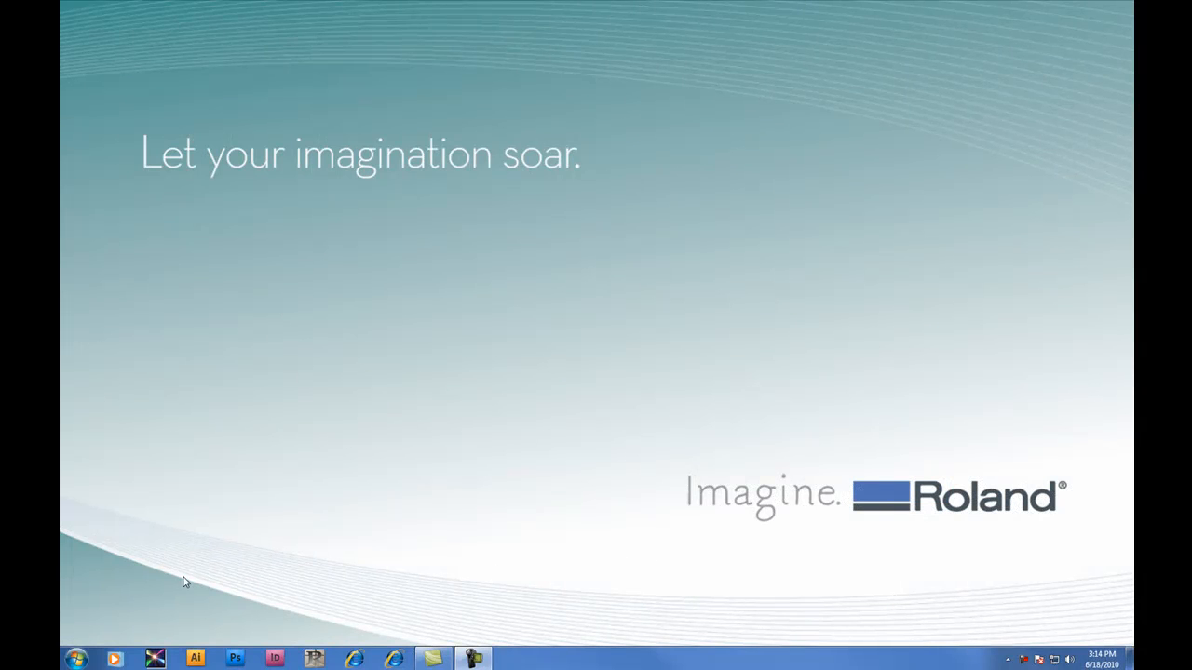
- Launch R-WearStudio from the Windows Start menu
{"action": "left_click", "coordinate": [77, 659]}
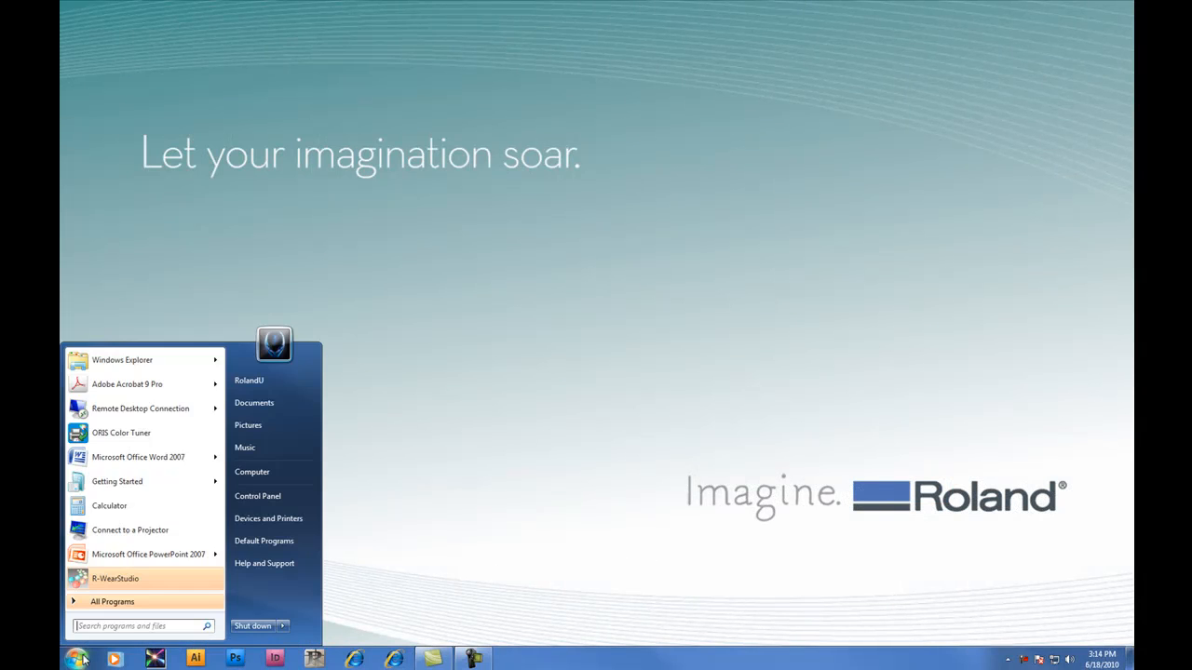
{"action": "left_click", "coordinate": [115, 578]}
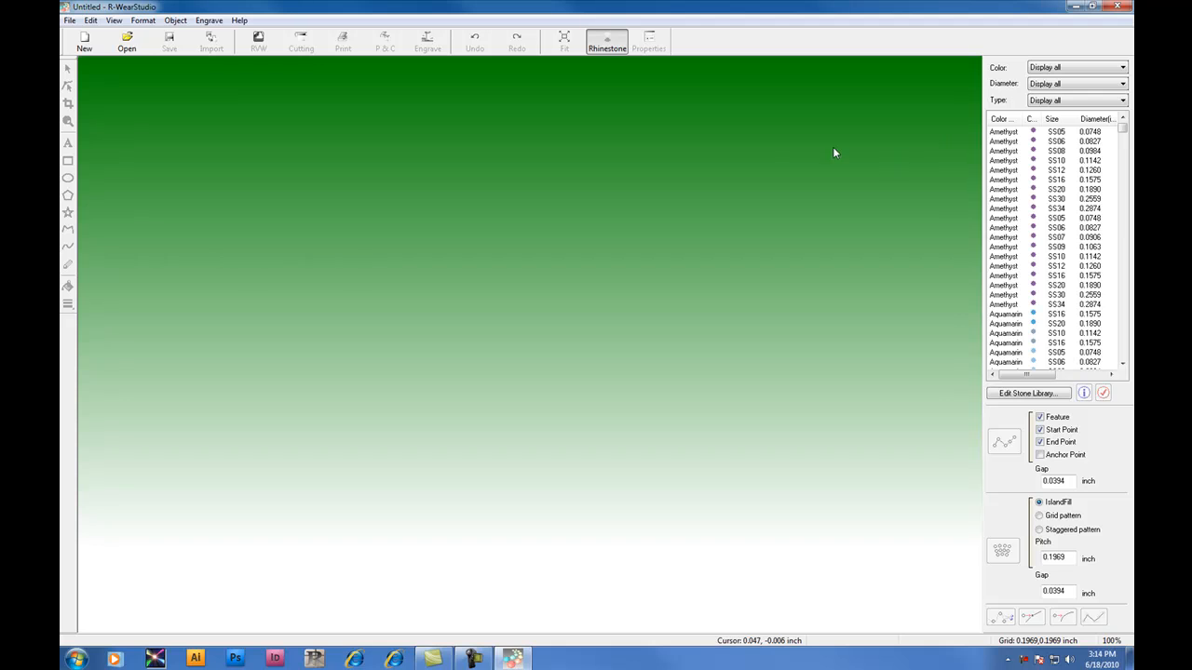
- Set the working size width to 8 inches
{"action": "left_click", "coordinate": [84, 41]}
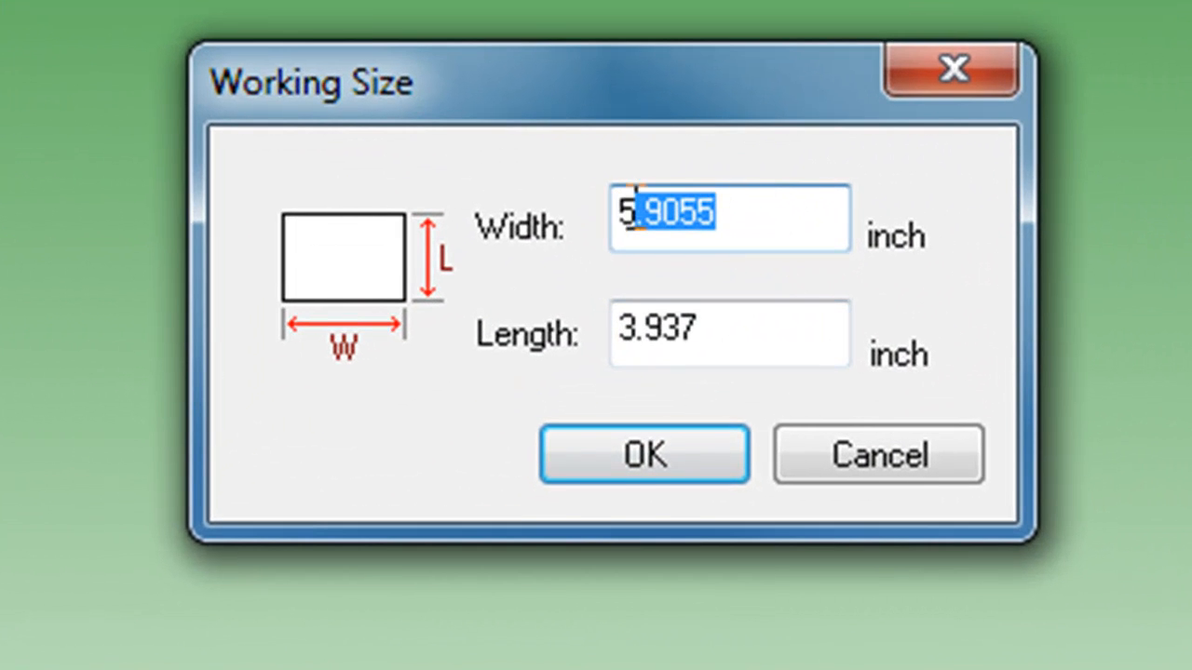
{"action": "type", "text": "8.0000"}
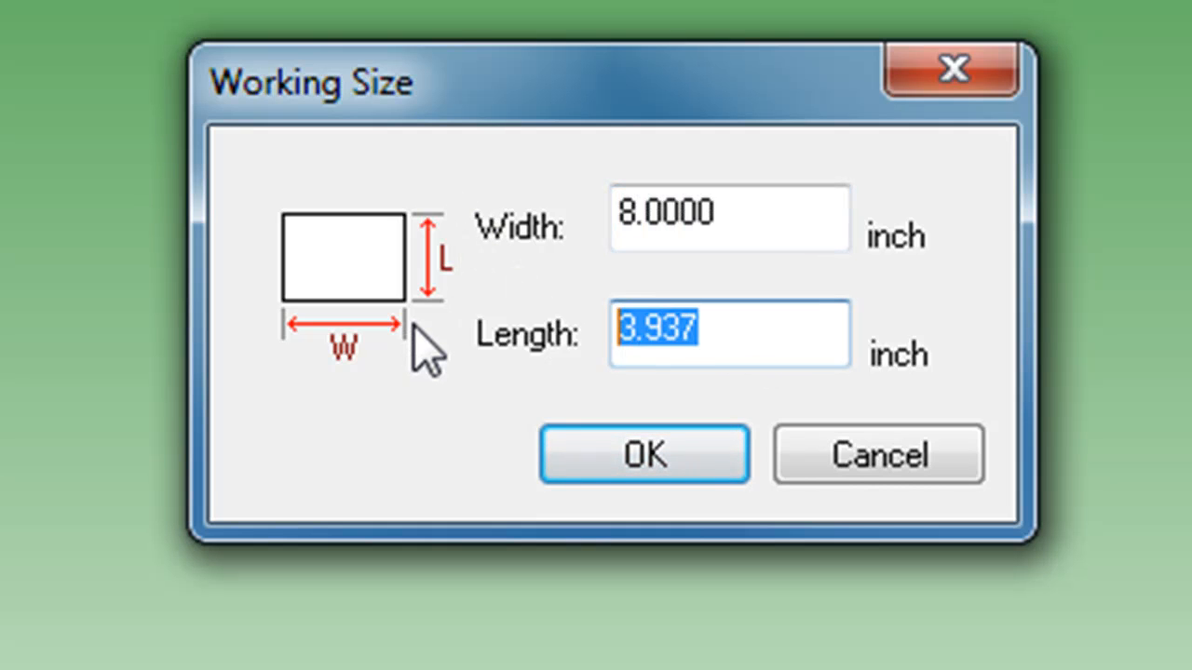
{"action": "left_click", "coordinate": [644, 454]}
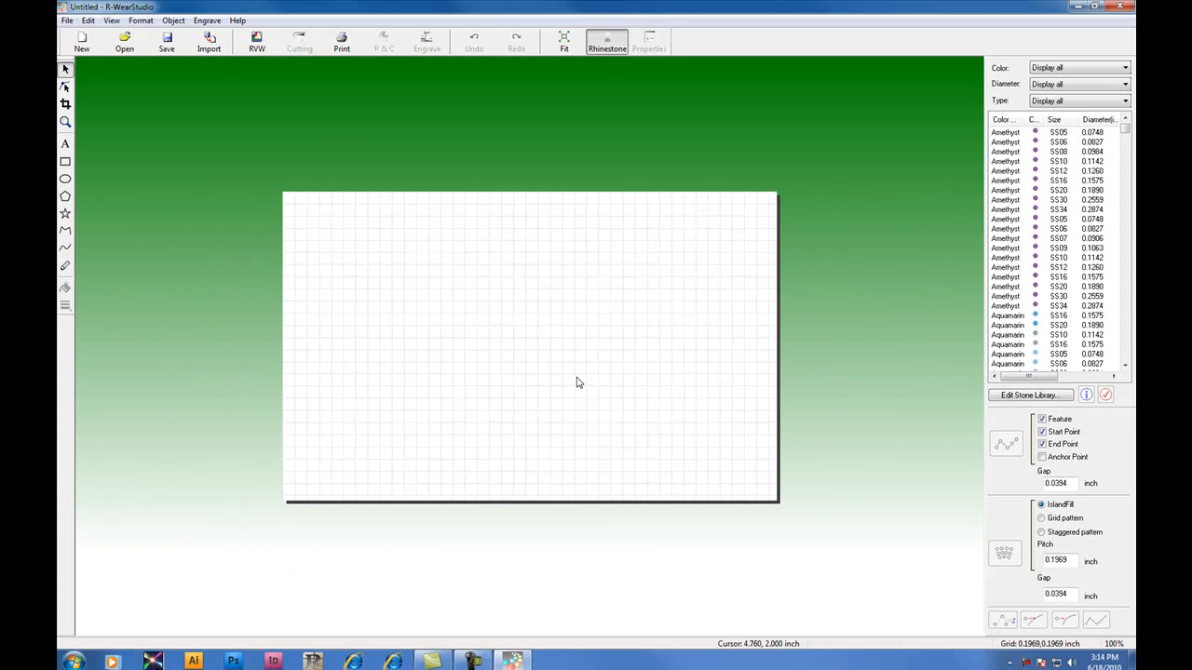
{"action": "mouse_move", "coordinate": [391, 326]}
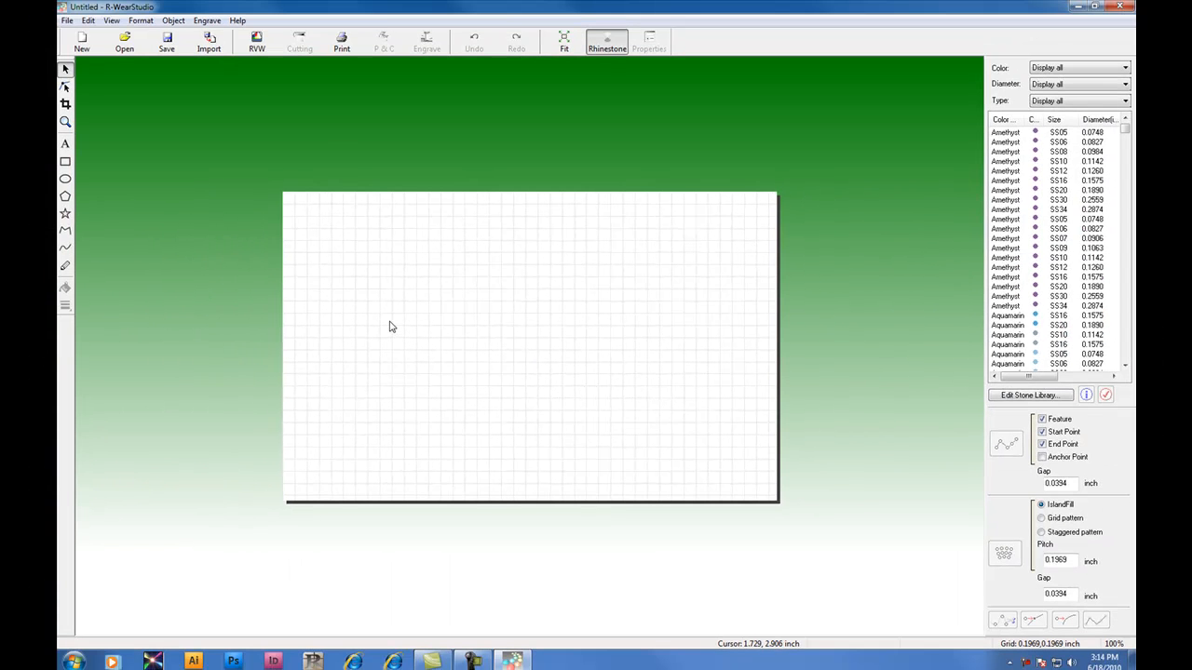
- Choose Roland GX-24 as the printer in Output Device Setup
{"action": "left_click", "coordinate": [67, 20]}
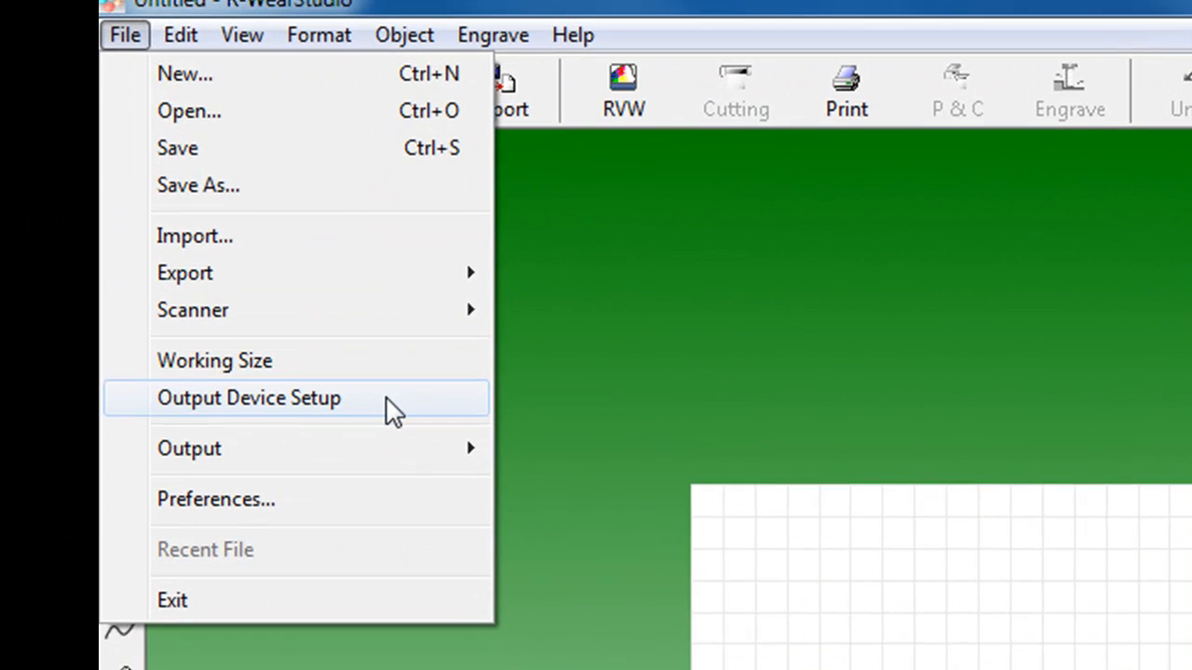
{"action": "left_click", "coordinate": [248, 397]}
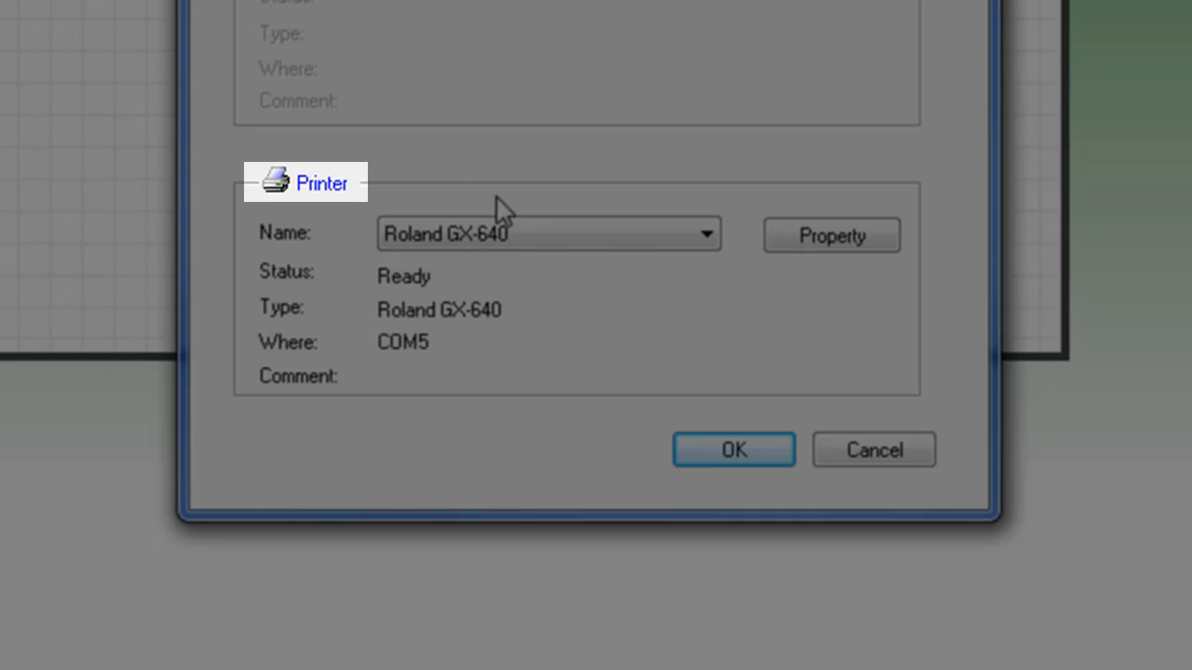
{"action": "left_click", "coordinate": [706, 234]}
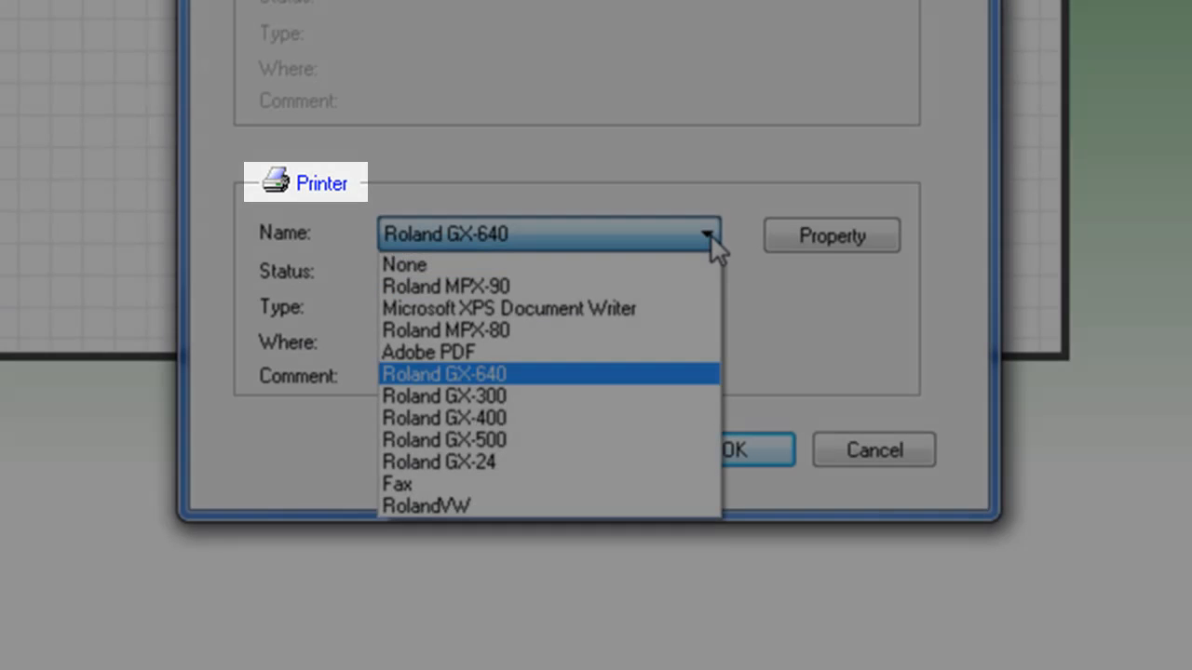
{"action": "mouse_move", "coordinate": [704, 462]}
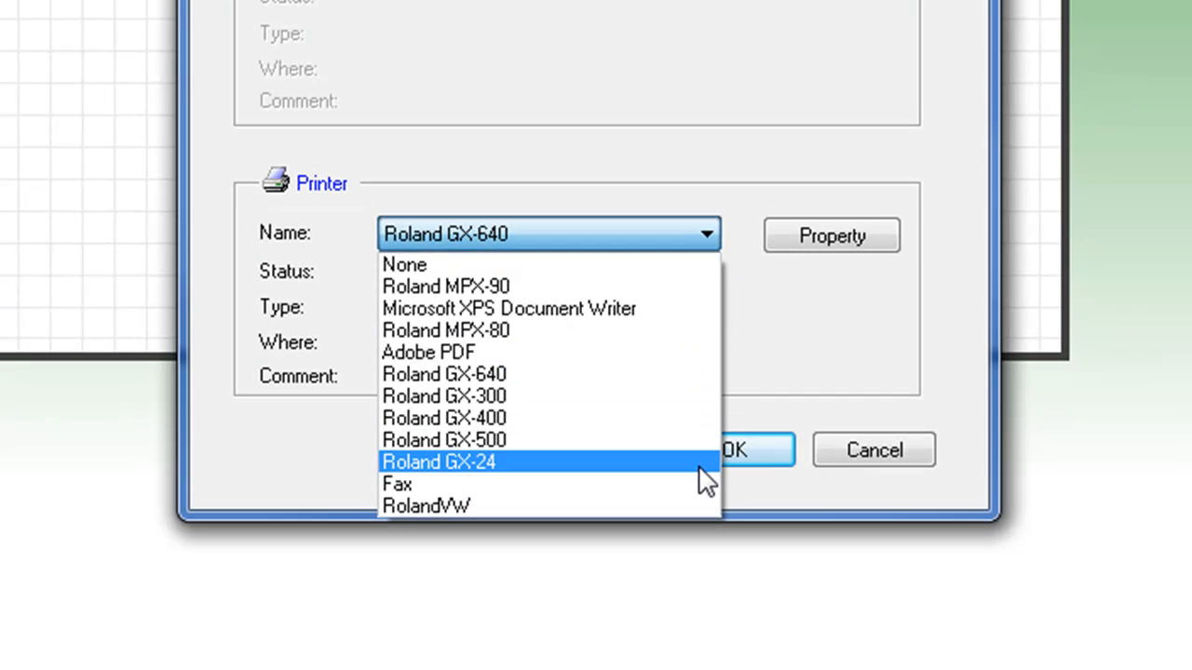
{"action": "left_click", "coordinate": [437, 461]}
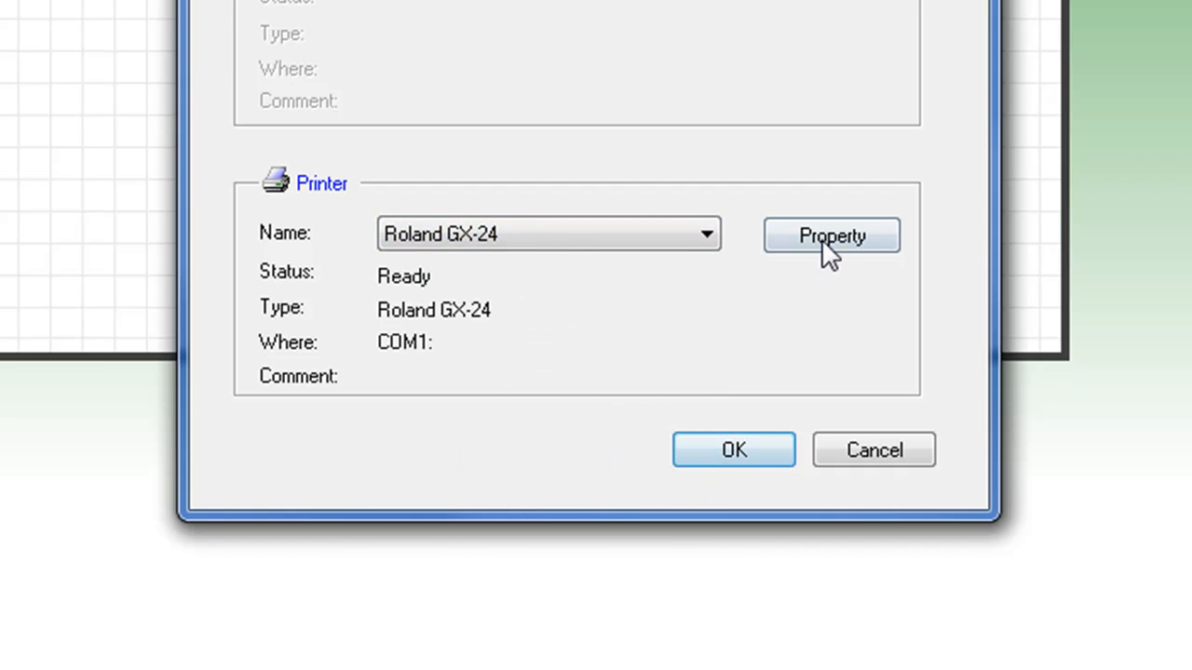
- Set the Roland GX-24 cutting length to 5 inches and confirm the setup
{"action": "left_click", "coordinate": [829, 235]}
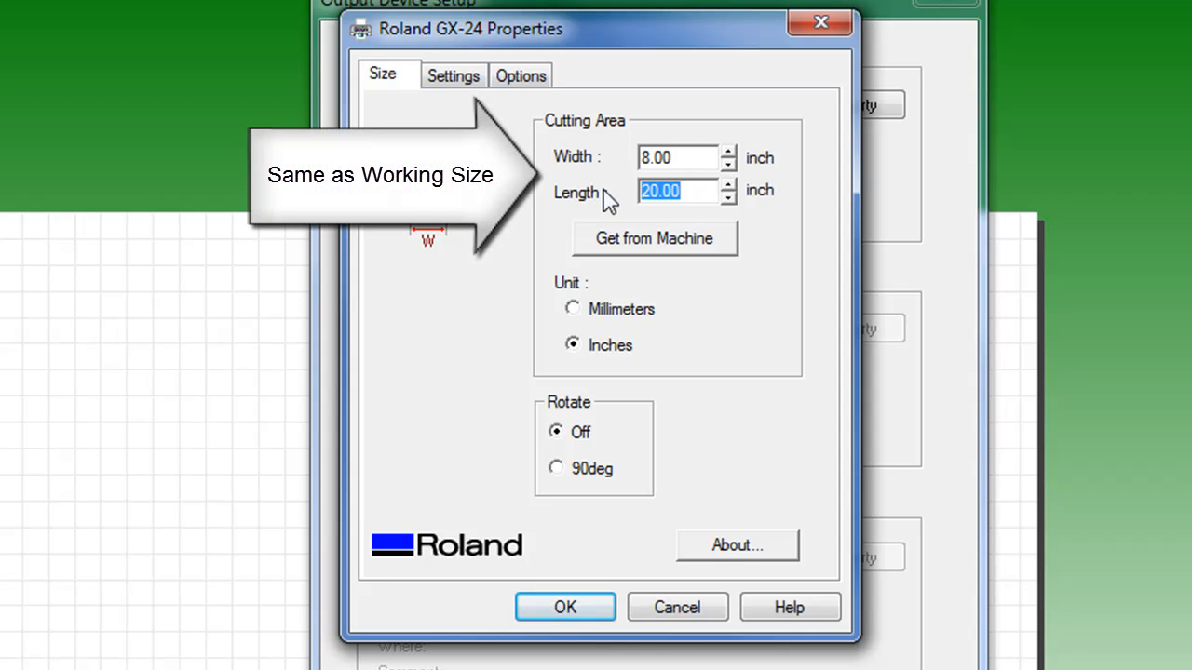
{"action": "type", "text": "5"}
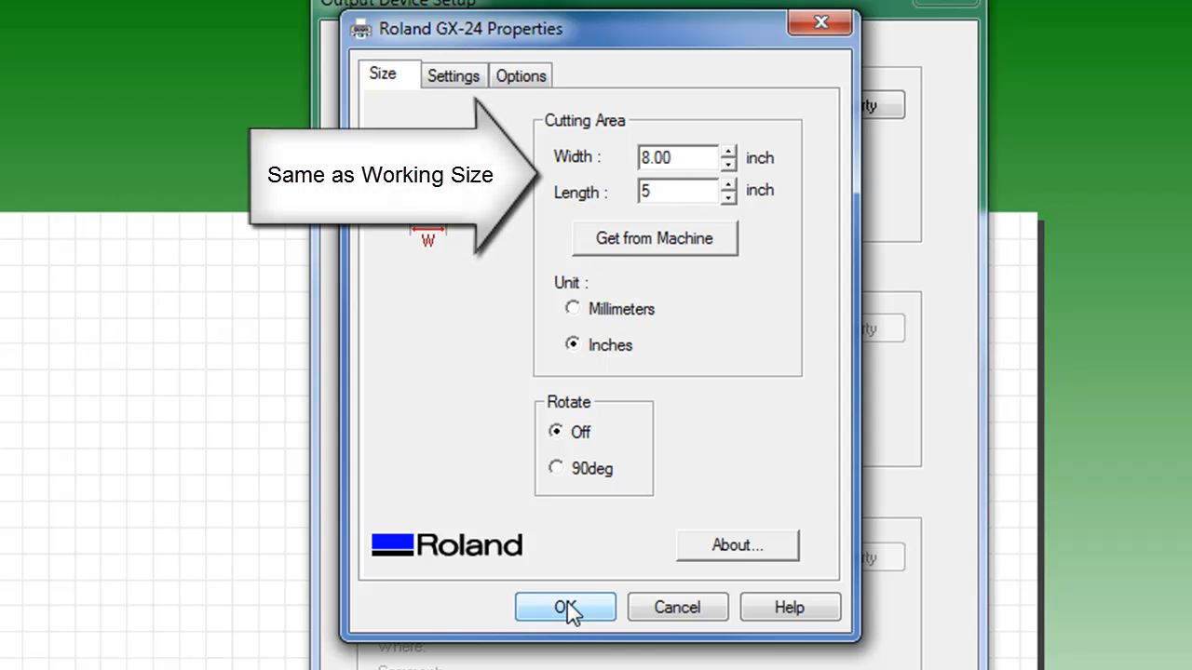
{"action": "left_click", "coordinate": [564, 607]}
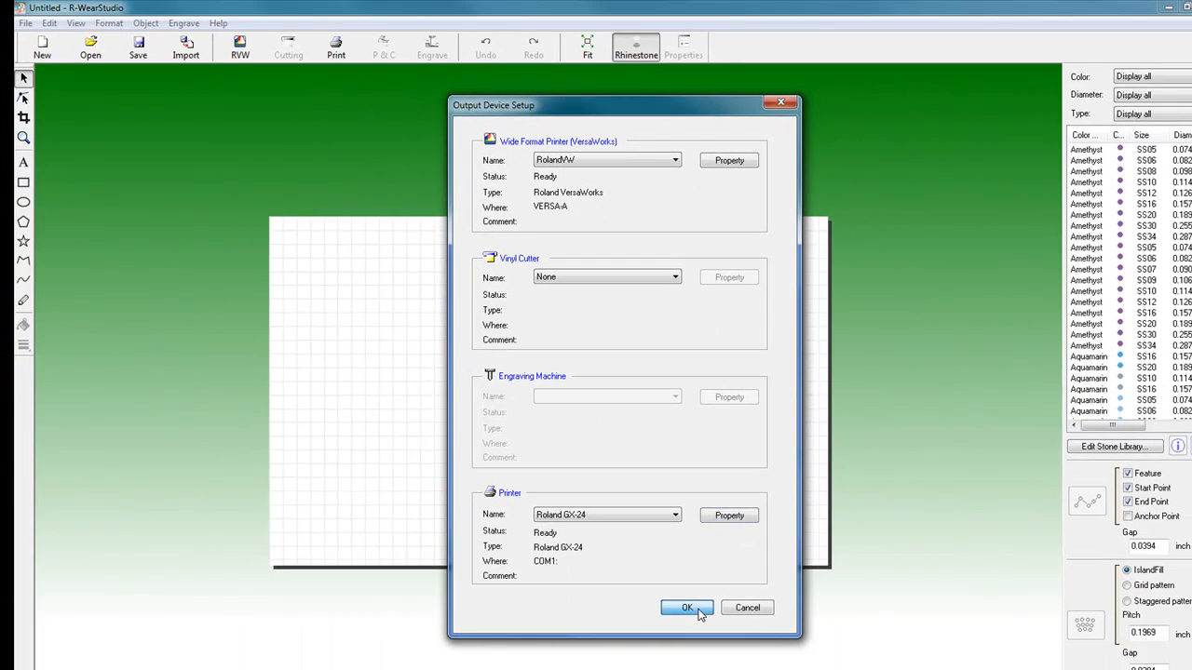
{"action": "left_click", "coordinate": [687, 607]}
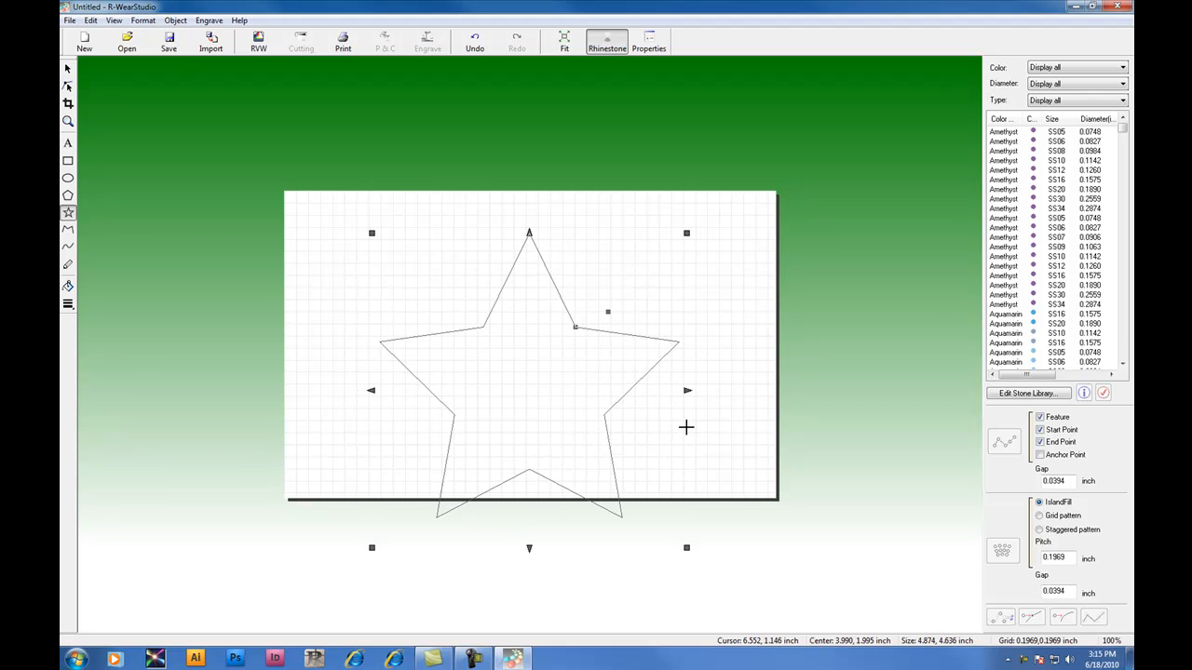
{"action": "mouse_move", "coordinate": [68, 70]}
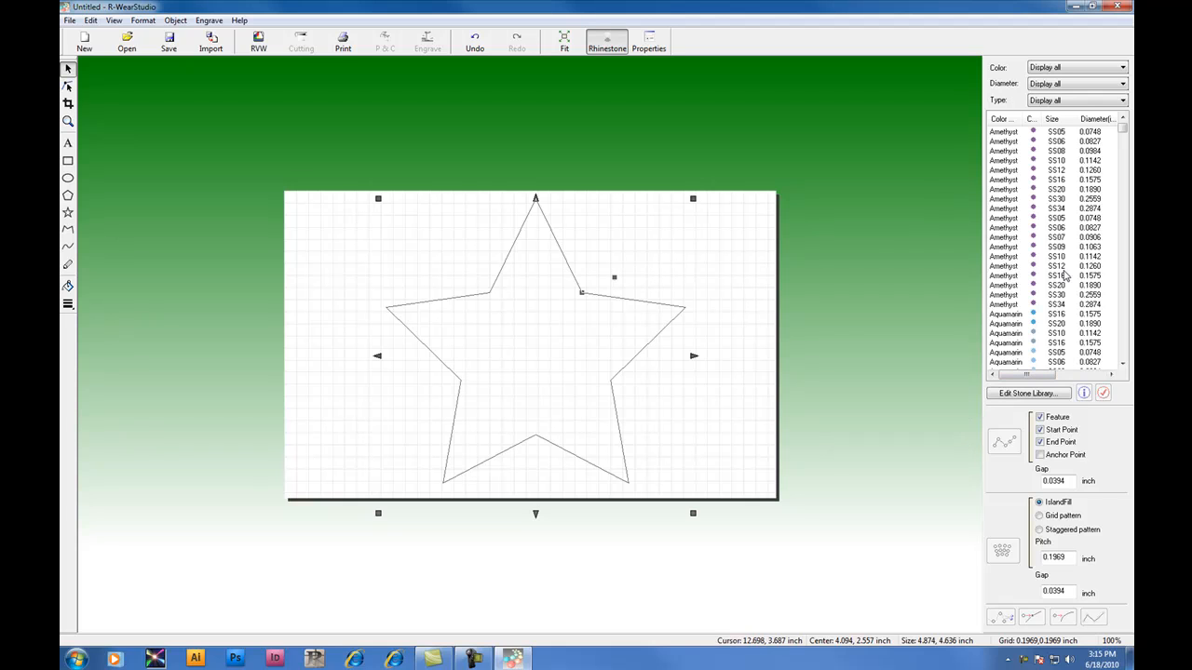
- Fill the star with Amethyst SS12 stones using the Grid pattern
{"action": "left_click", "coordinate": [1003, 267]}
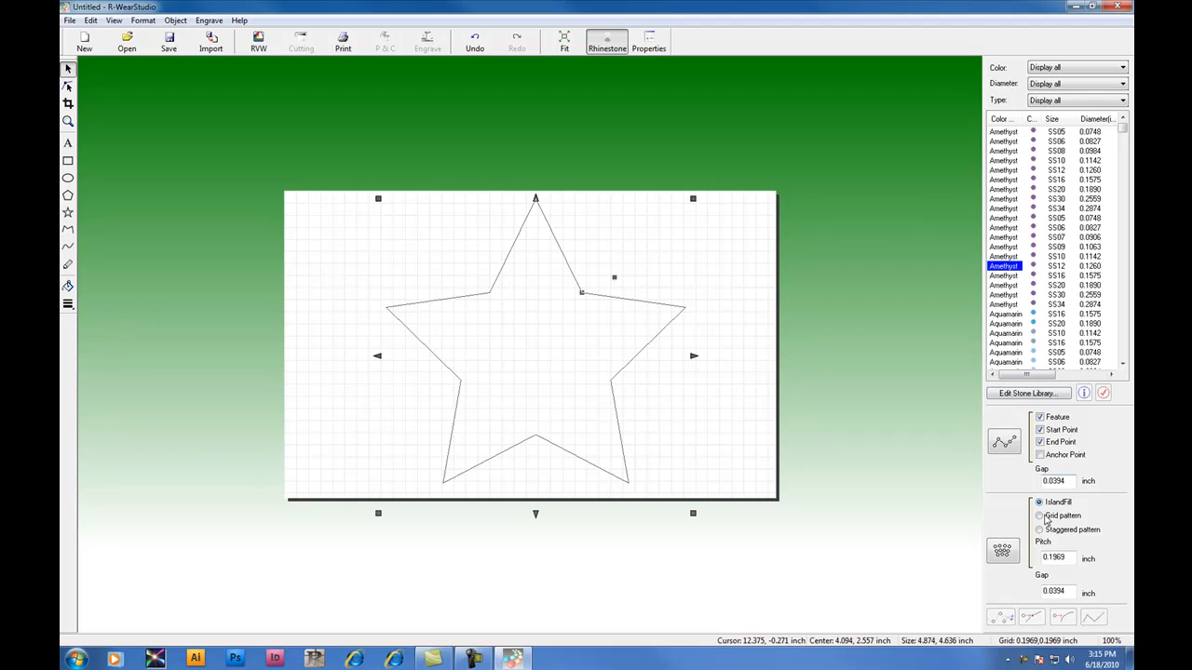
{"action": "left_click", "coordinate": [1039, 516]}
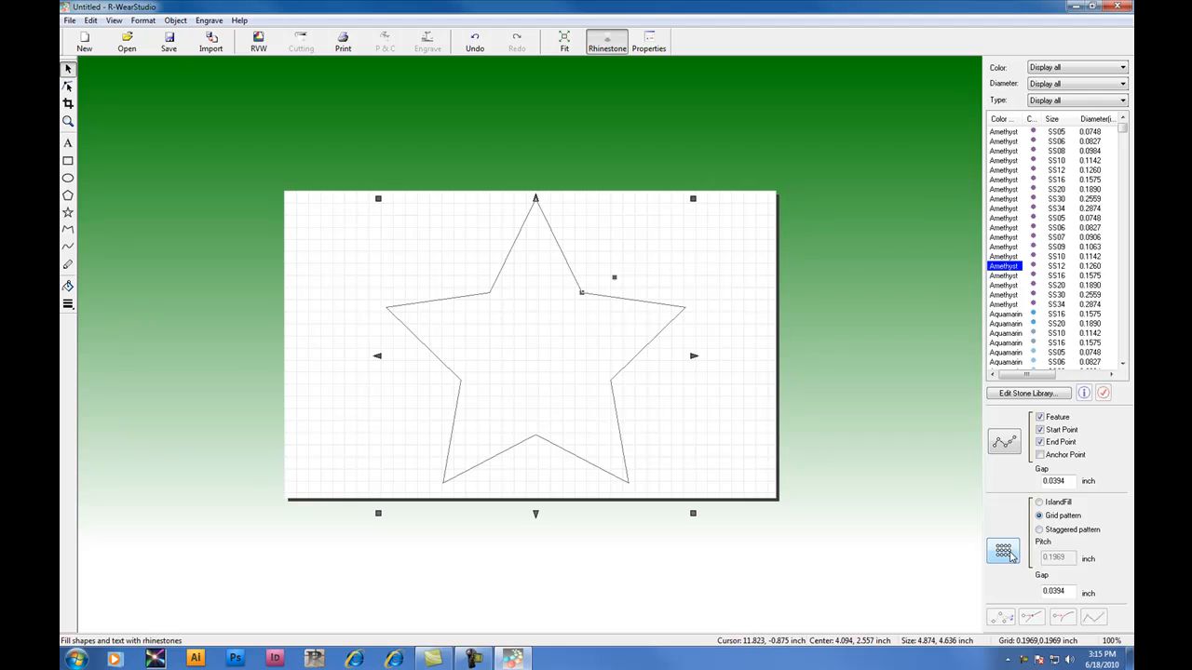
{"action": "left_click", "coordinate": [1003, 550]}
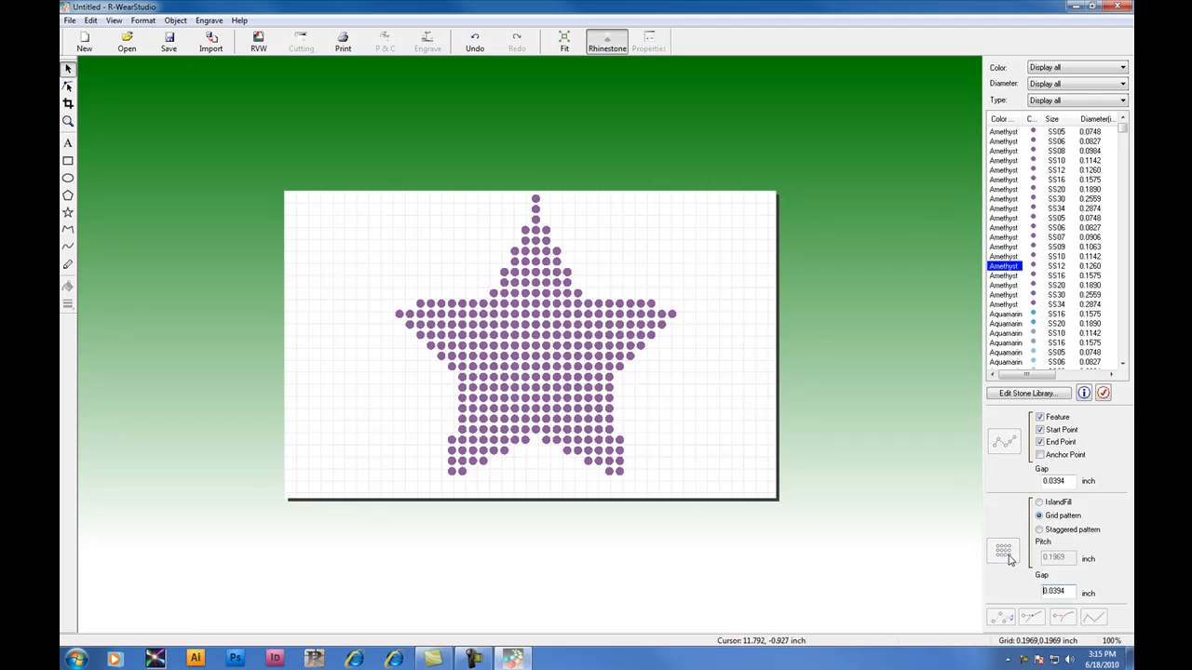
{"action": "mouse_move", "coordinate": [631, 475]}
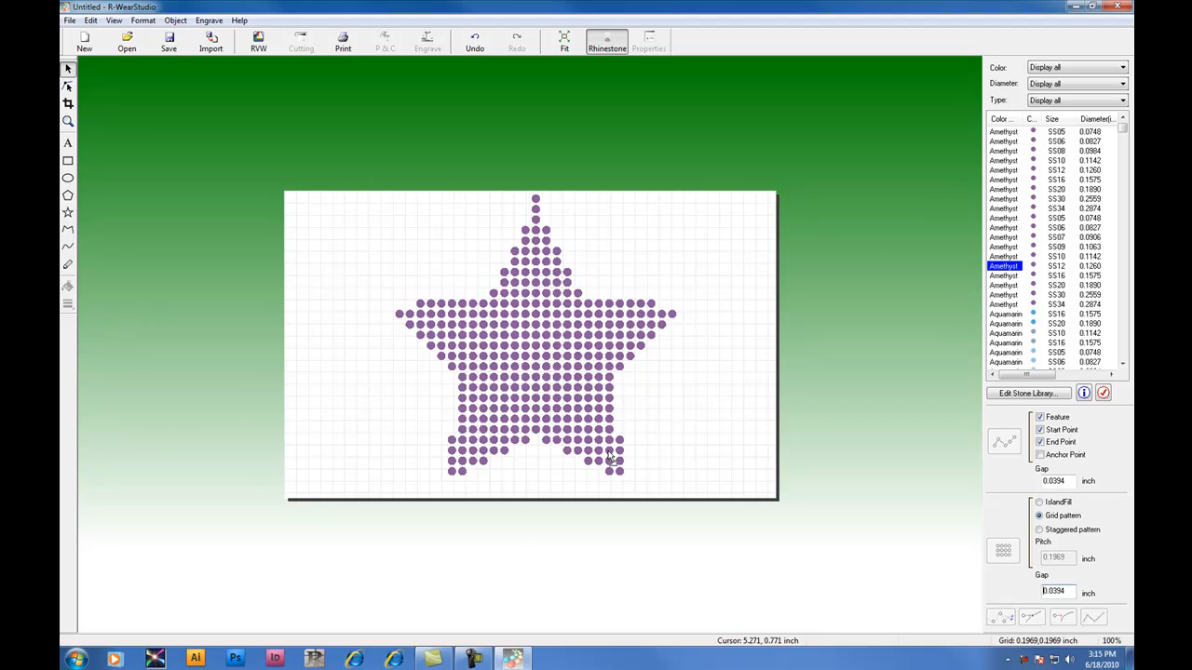
{"action": "mouse_move", "coordinate": [343, 42]}
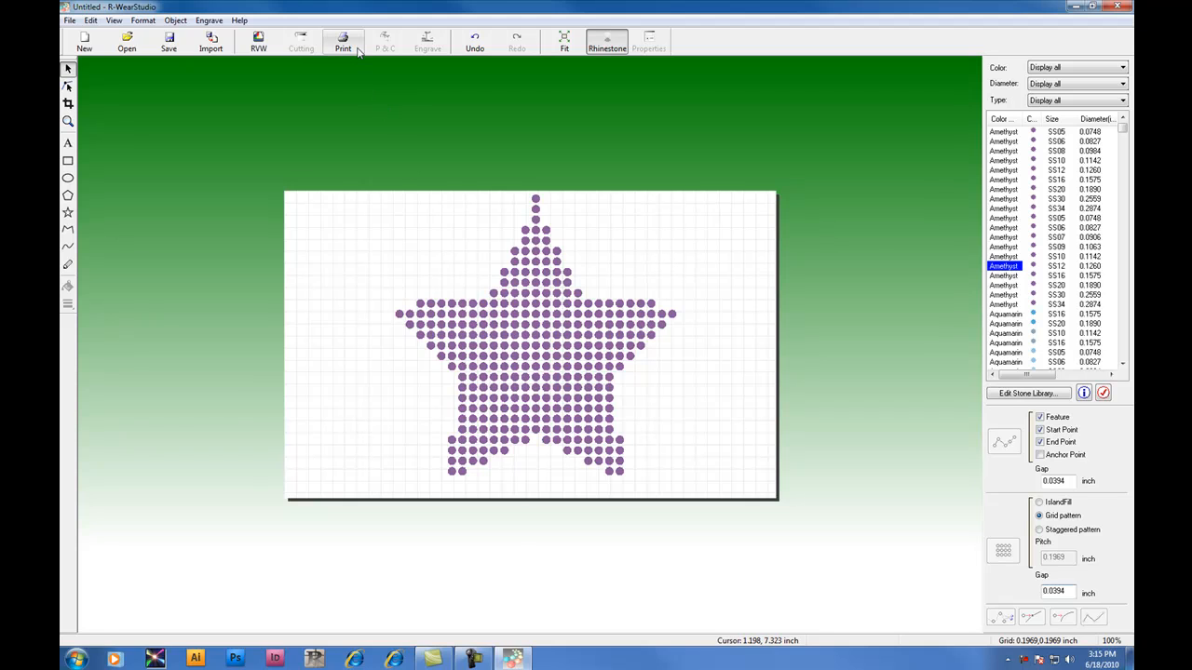
- Print the design with Print Stones and Cutting Lines enabled, confirming the cutter is ready
{"action": "left_click", "coordinate": [342, 41]}
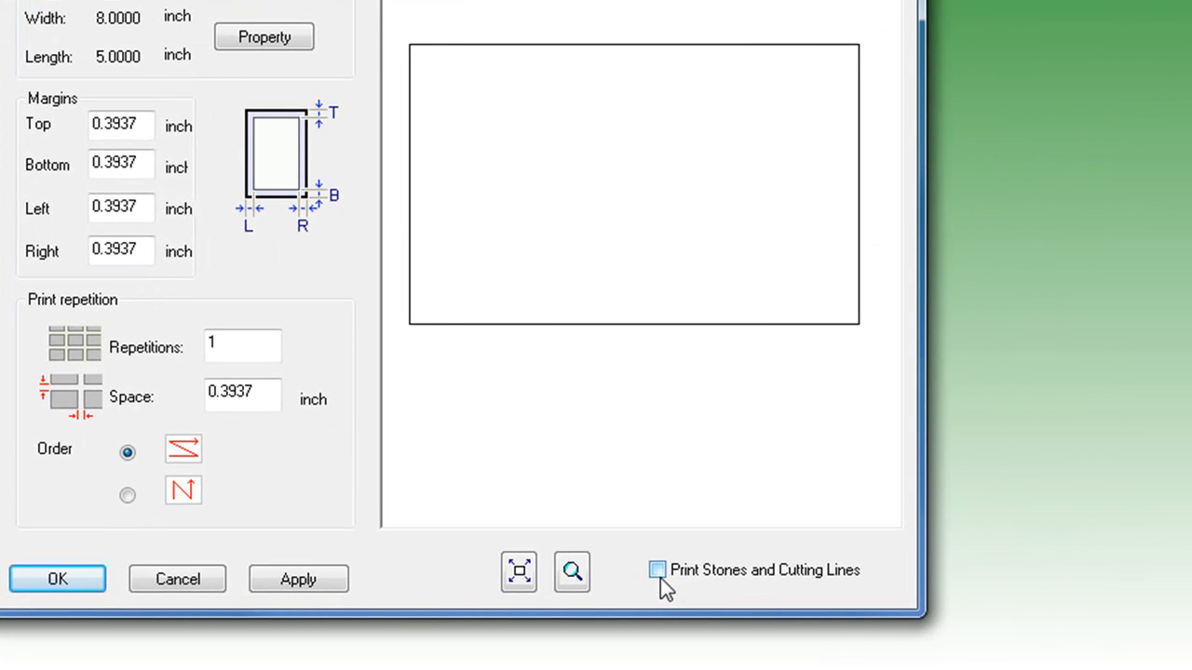
{"action": "left_click", "coordinate": [658, 569]}
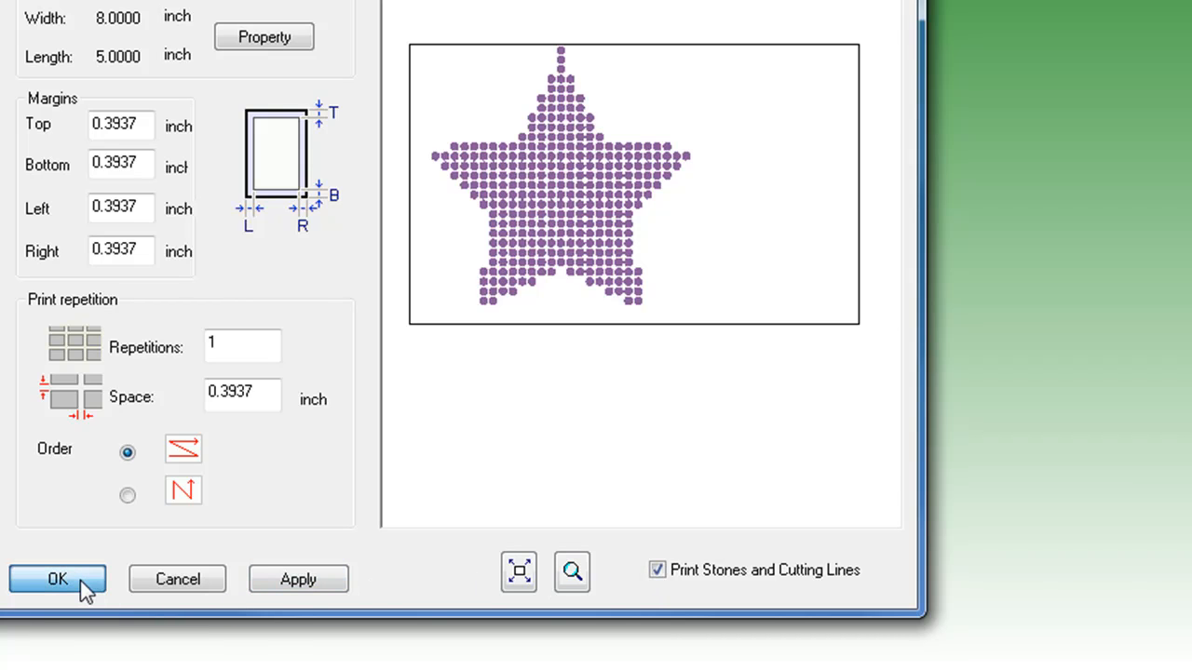
{"action": "left_click", "coordinate": [57, 578]}
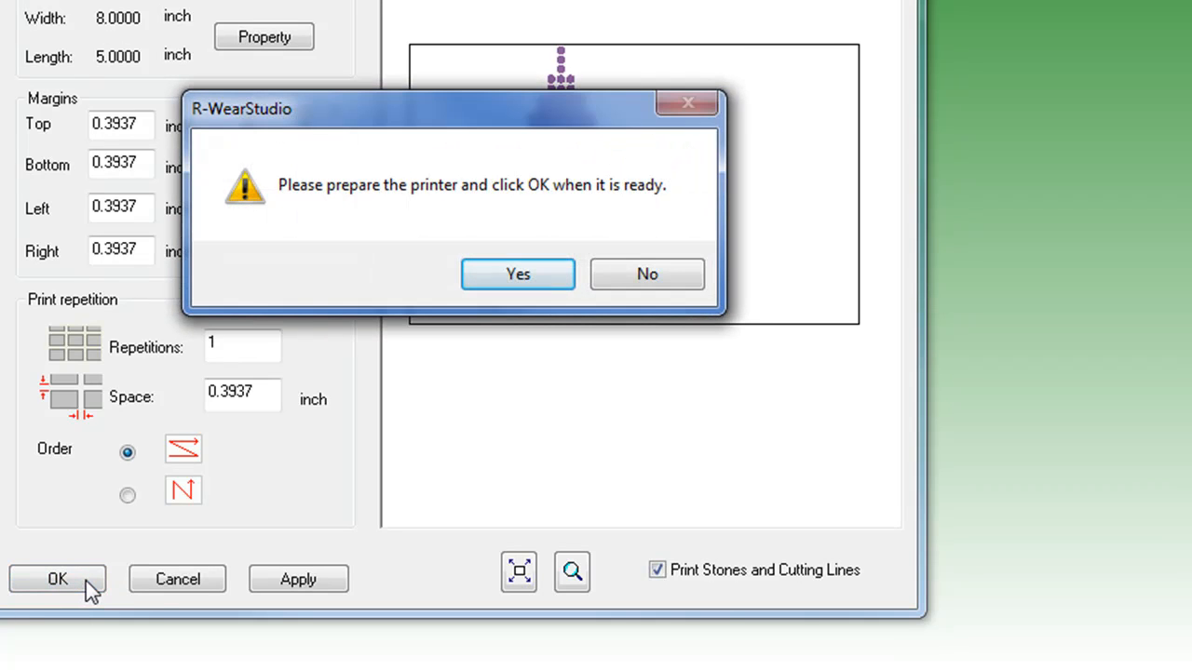
{"action": "mouse_move", "coordinate": [517, 274]}
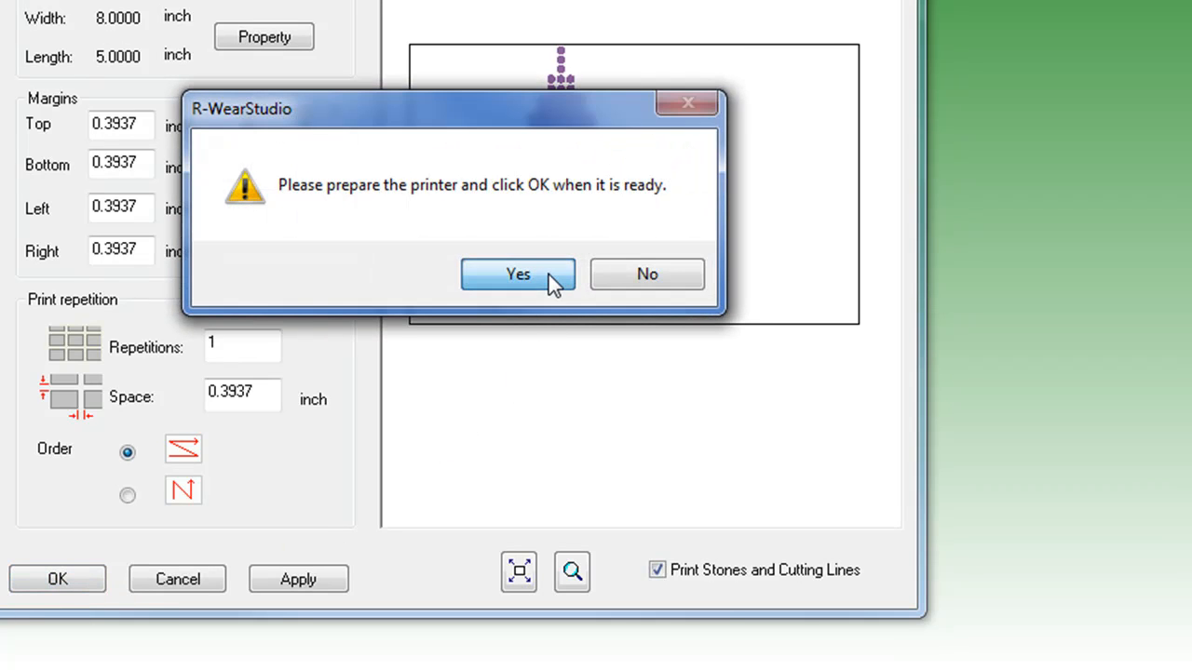
{"action": "left_click", "coordinate": [518, 273]}
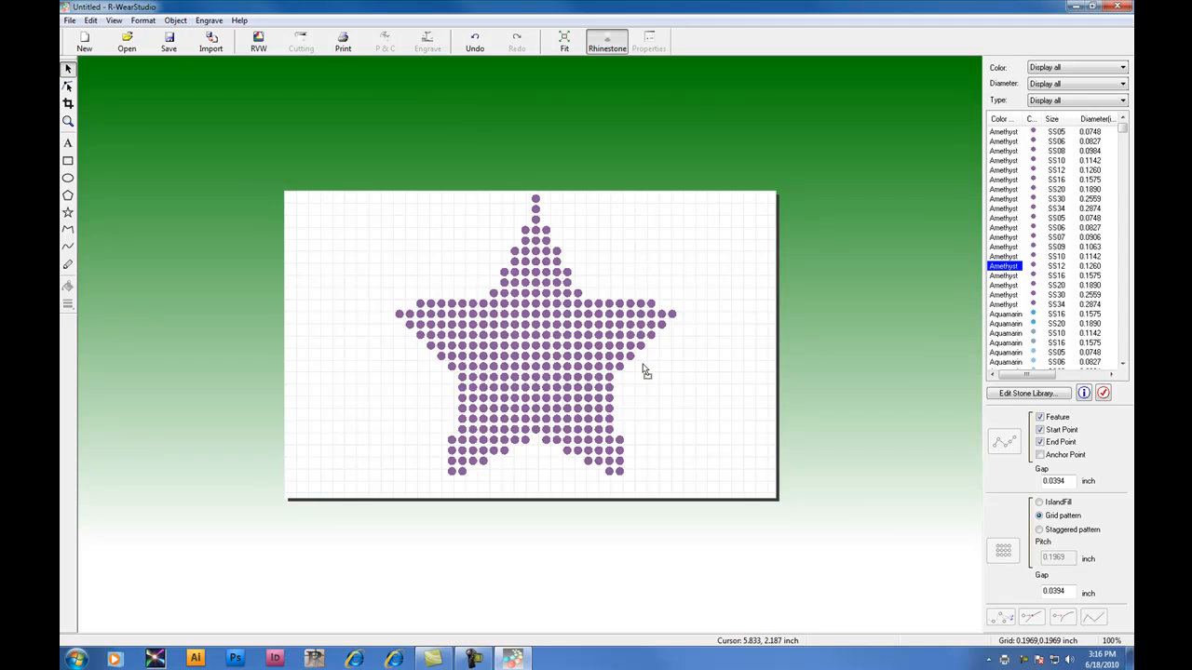